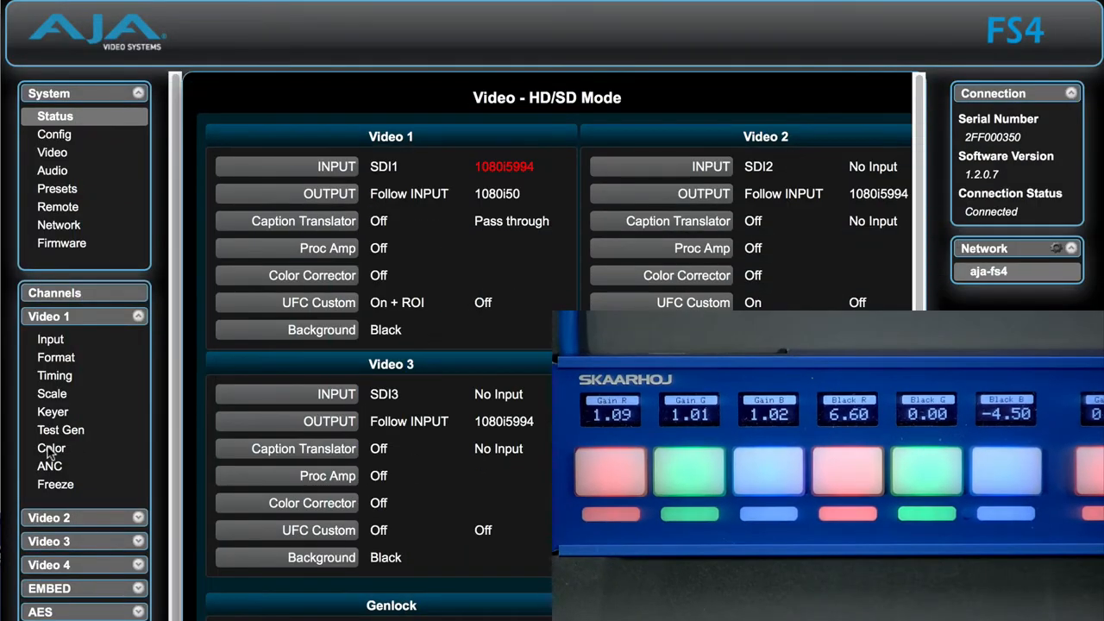
# Show Video 1's Color page with ProcAmp off and the legalizer on YUV.
pyautogui.click(52, 449)
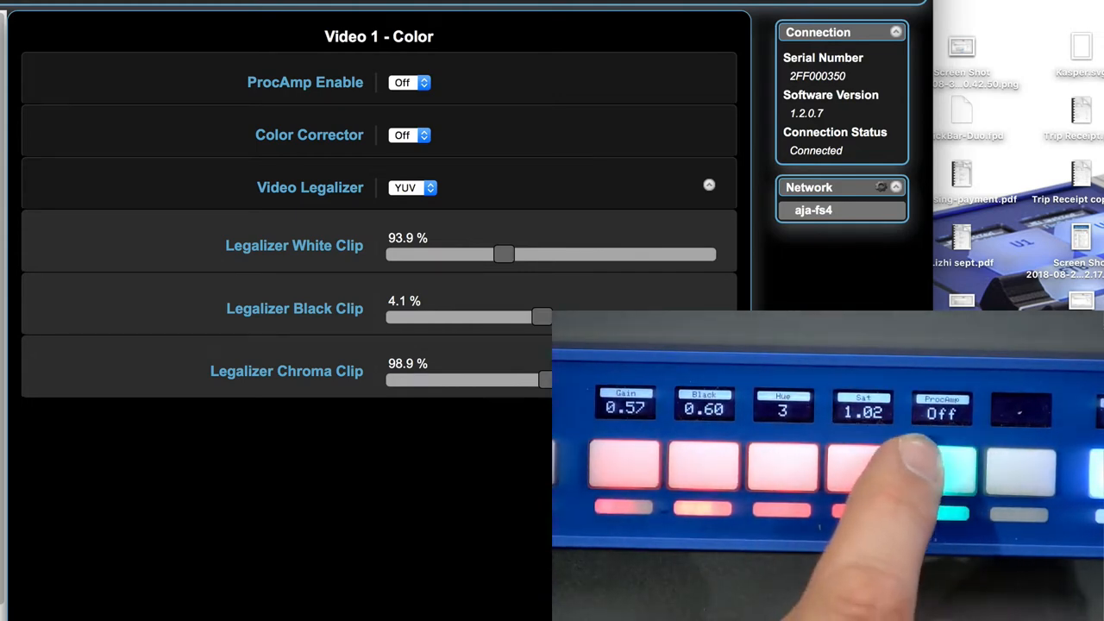
pyautogui.click(403, 83)
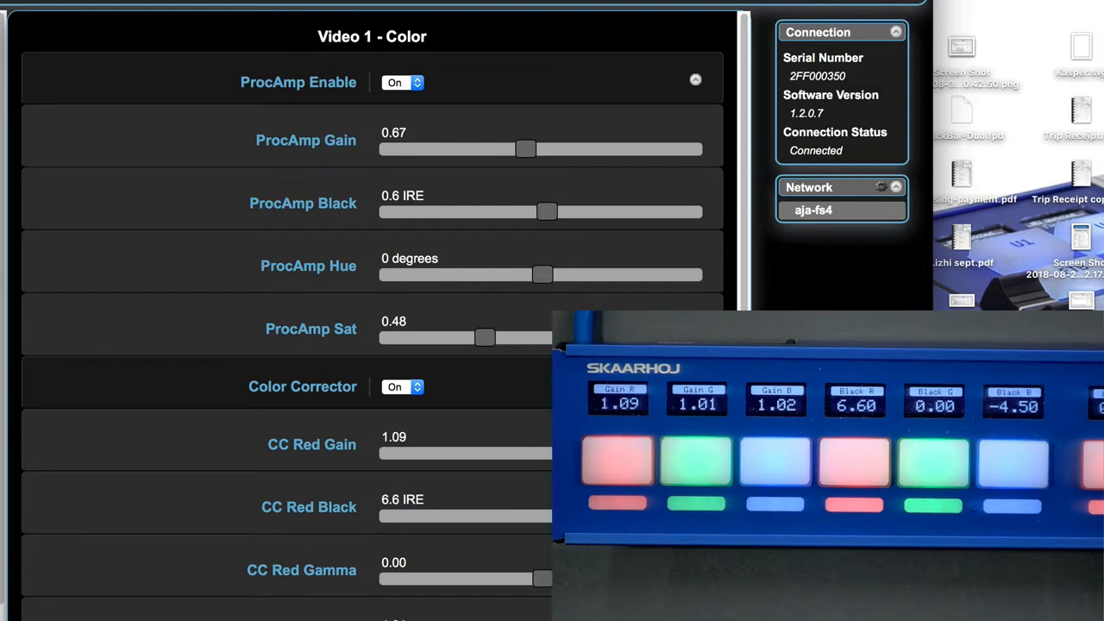
# Scroll the Color page down to watch red gain reach 1.09 and red black 6.6 IRE.
pyautogui.scroll(-3)
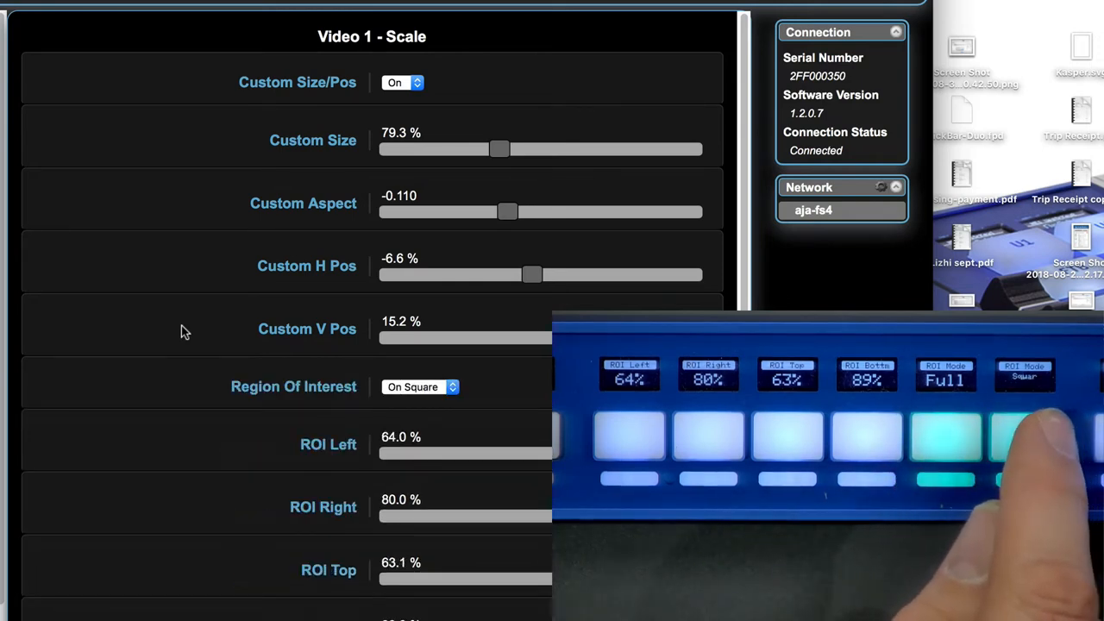
# Switch Video 1's Region Of Interest mode to Setup, leaving the cropped edges as set.
pyautogui.click(421, 387)
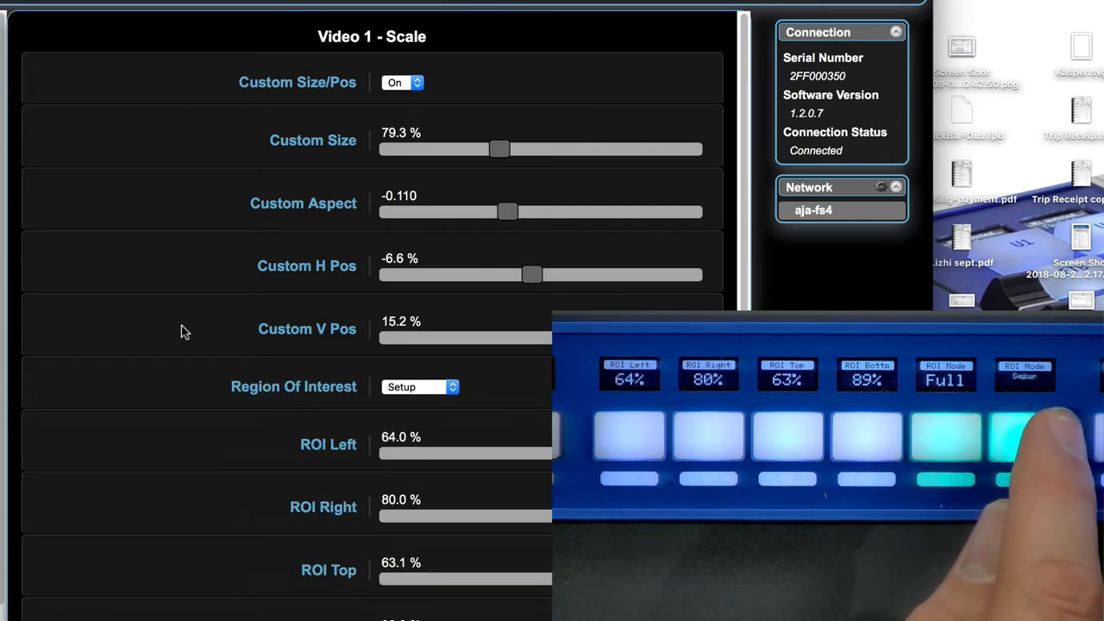